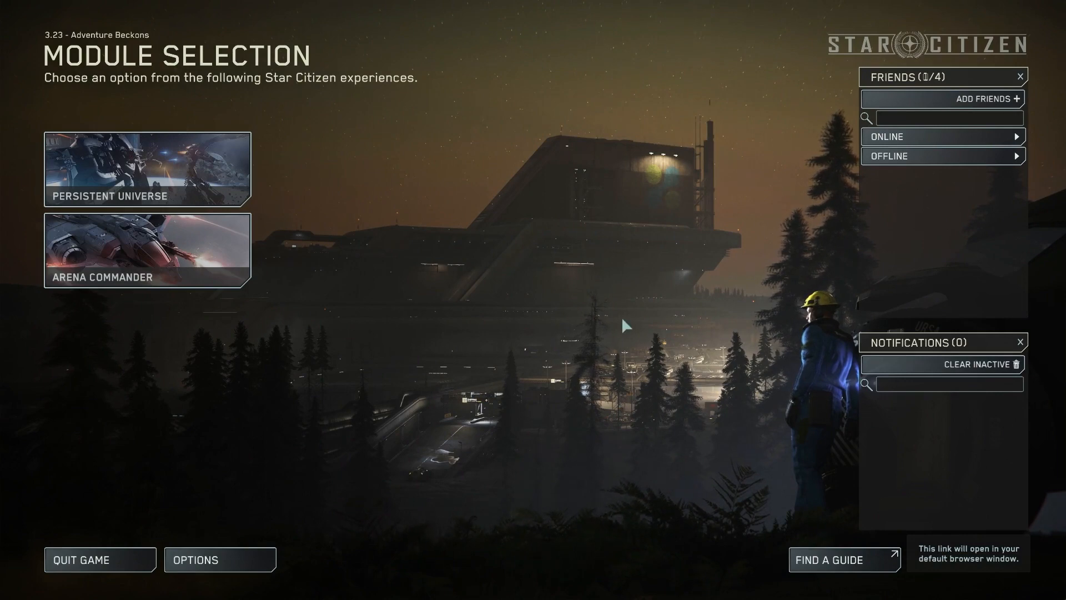
# Step: Open Options and switch the keybinding device to Joystick / HOTAS
pyautogui.click(219, 560)
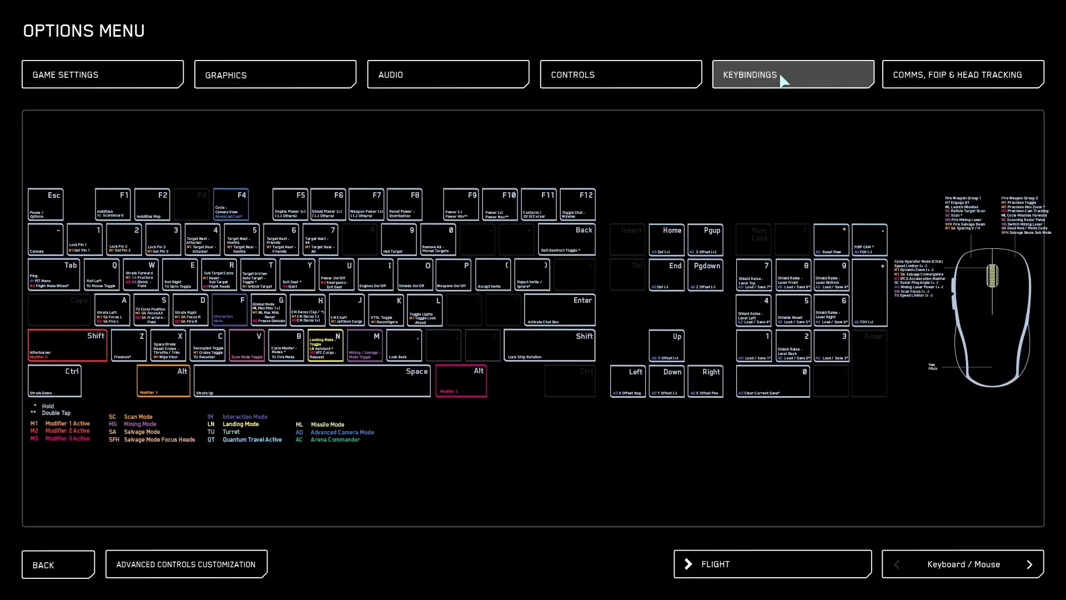
pyautogui.click(1045, 564)
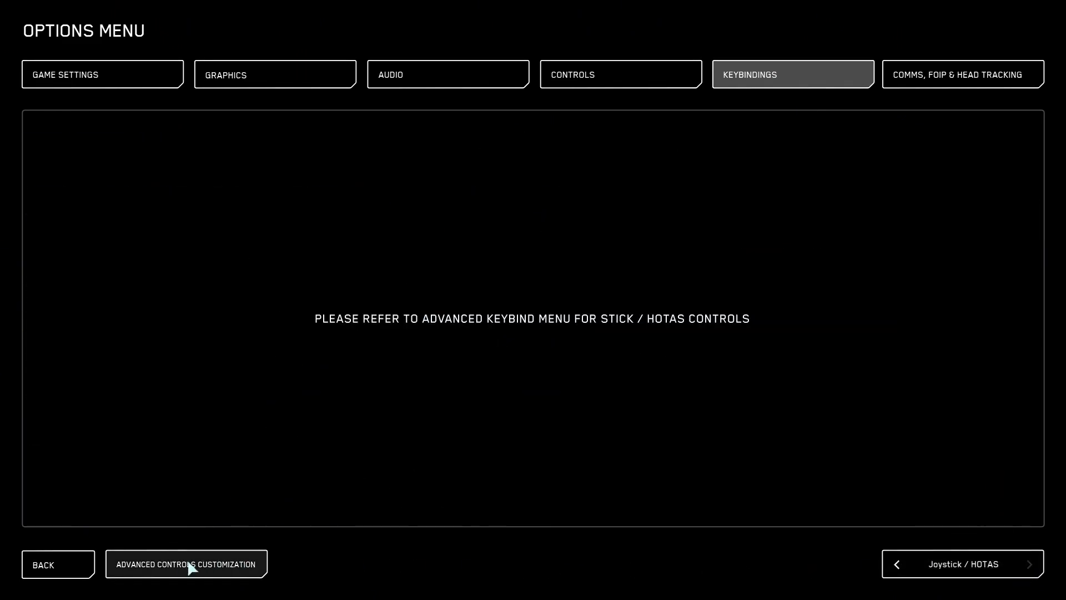
# Step: In Advanced Controls Customization, assign the joystick profiles to the SpaceMouse and load them
pyautogui.click(186, 563)
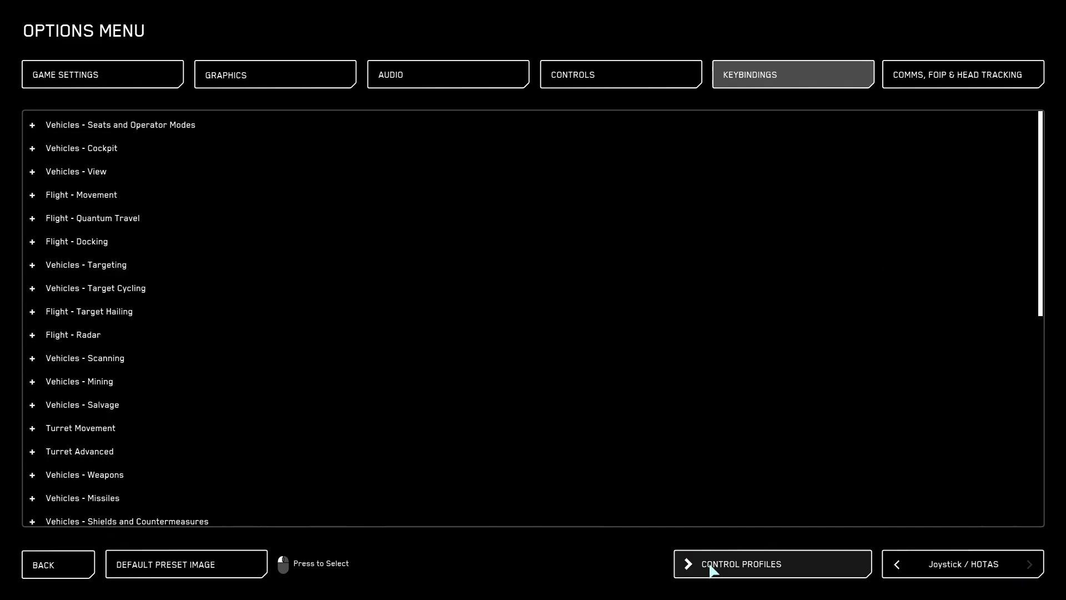
pyautogui.click(745, 563)
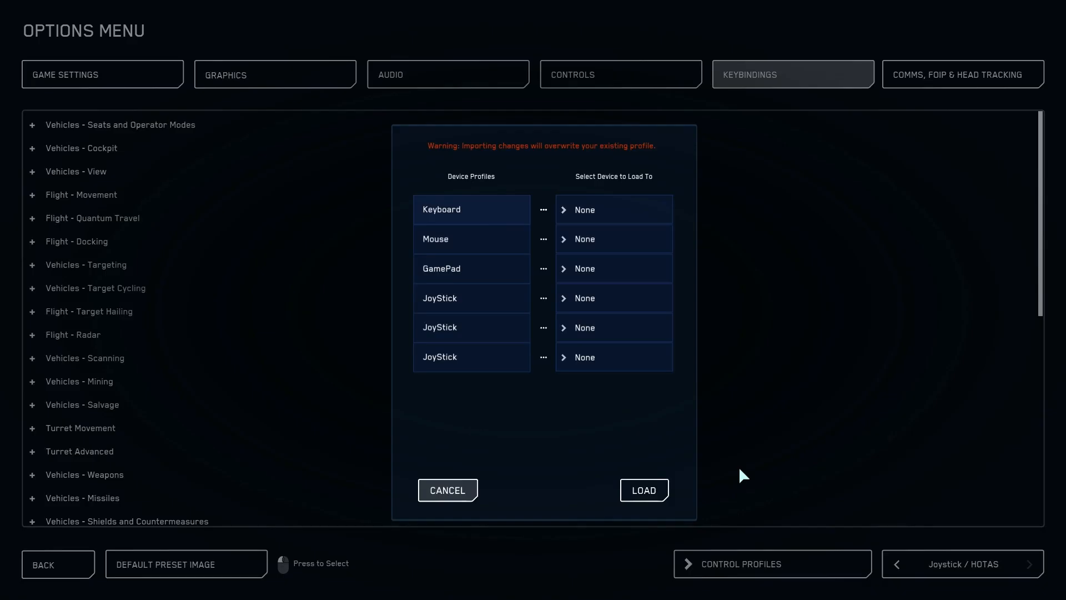
pyautogui.click(612, 327)
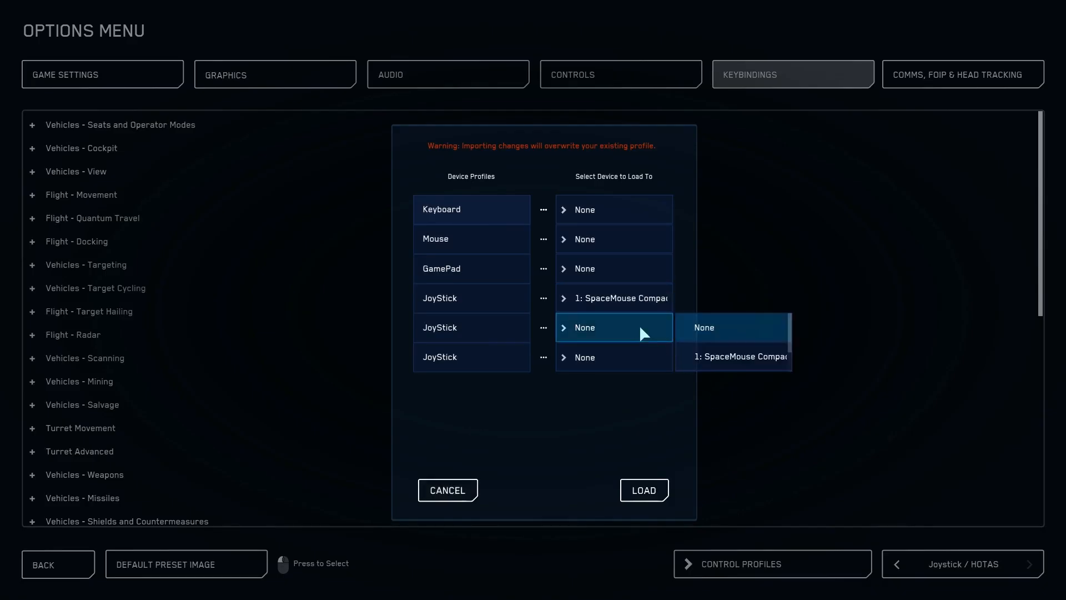
pyautogui.click(733, 356)
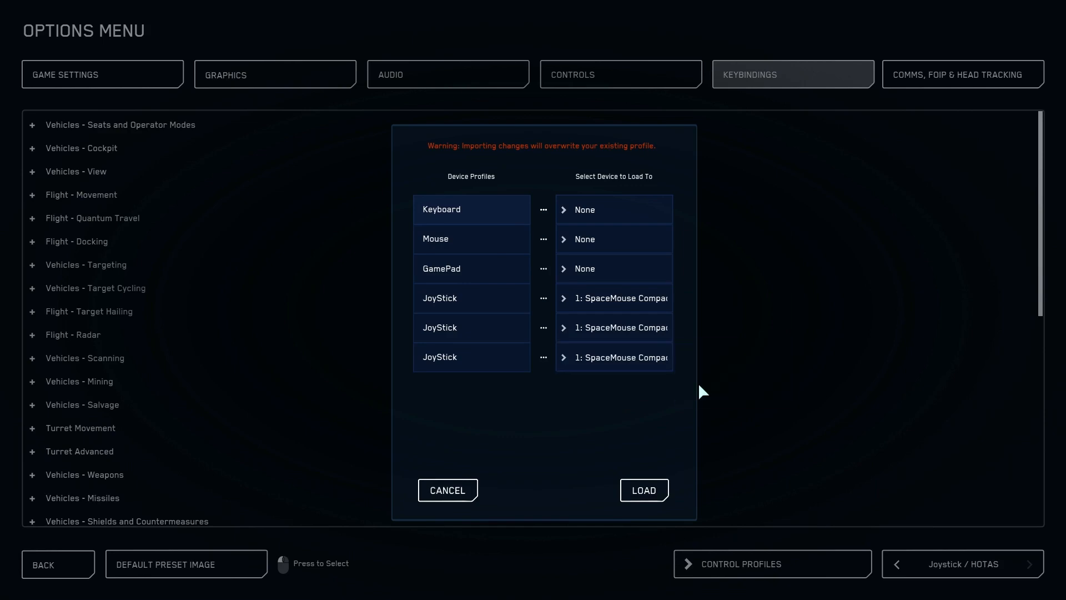
pyautogui.click(642, 490)
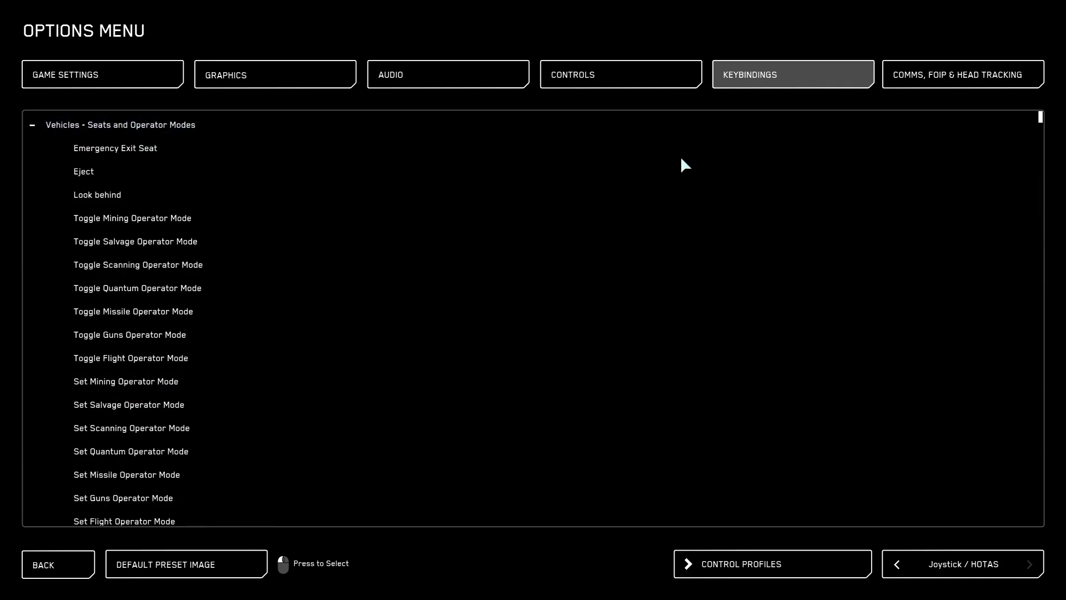
pyautogui.moveTo(1043, 124)
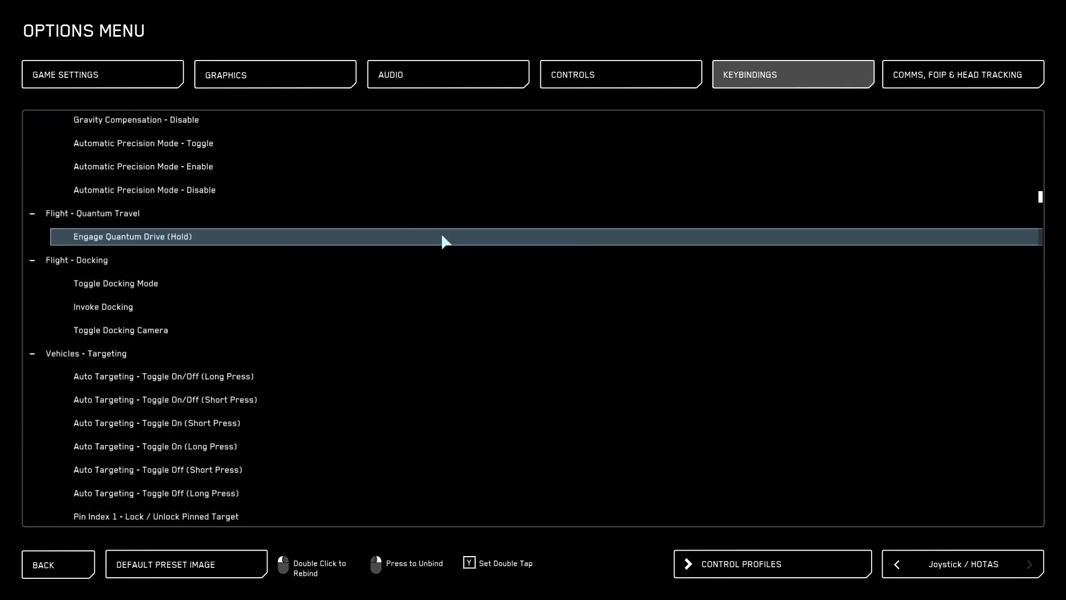
# Step: Scroll through the Joystick / HOTAS keybinds, then go Back to Module Selection
pyautogui.scroll(-3)
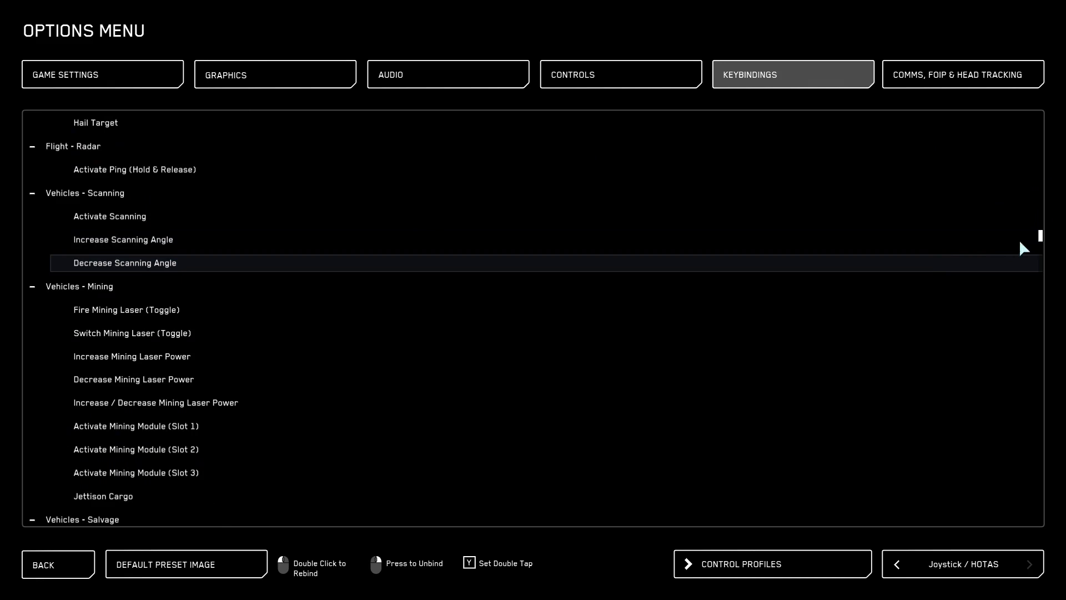
pyautogui.click(58, 564)
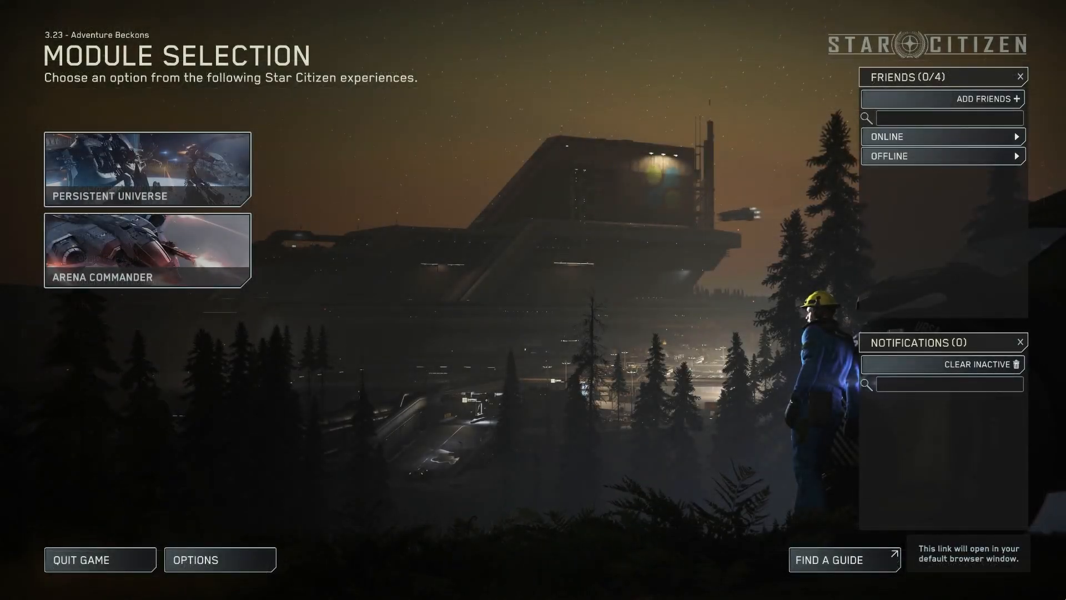